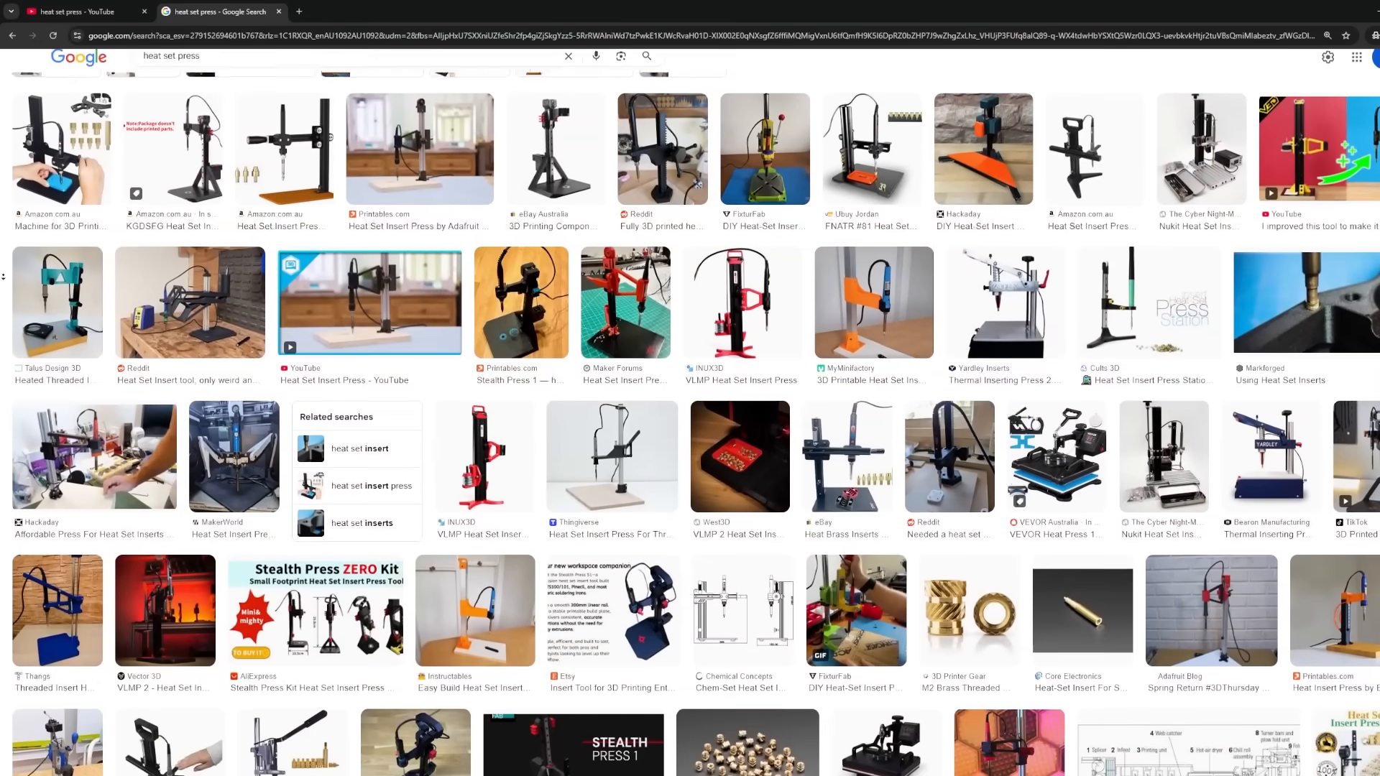
scroll(down, 3)
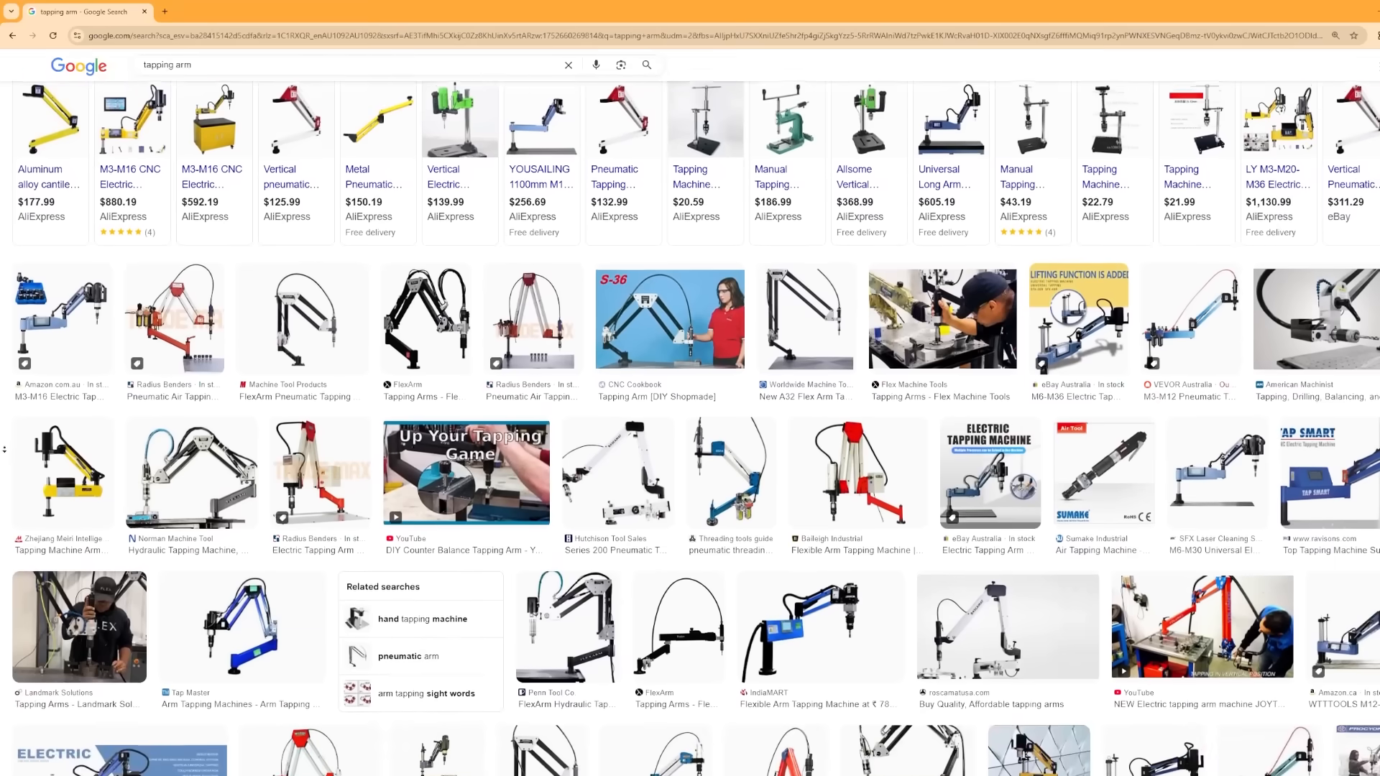
scroll(down, 3)
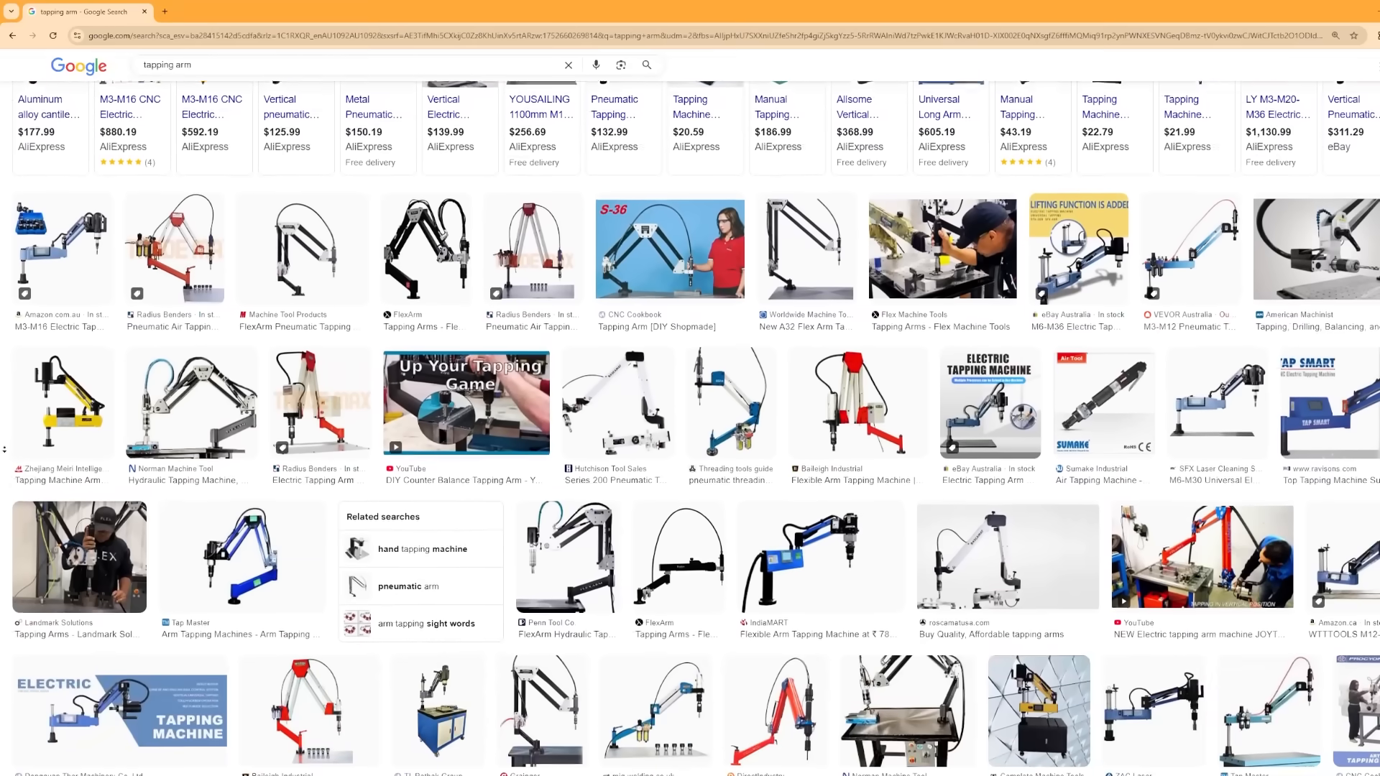
scroll(down, 3)
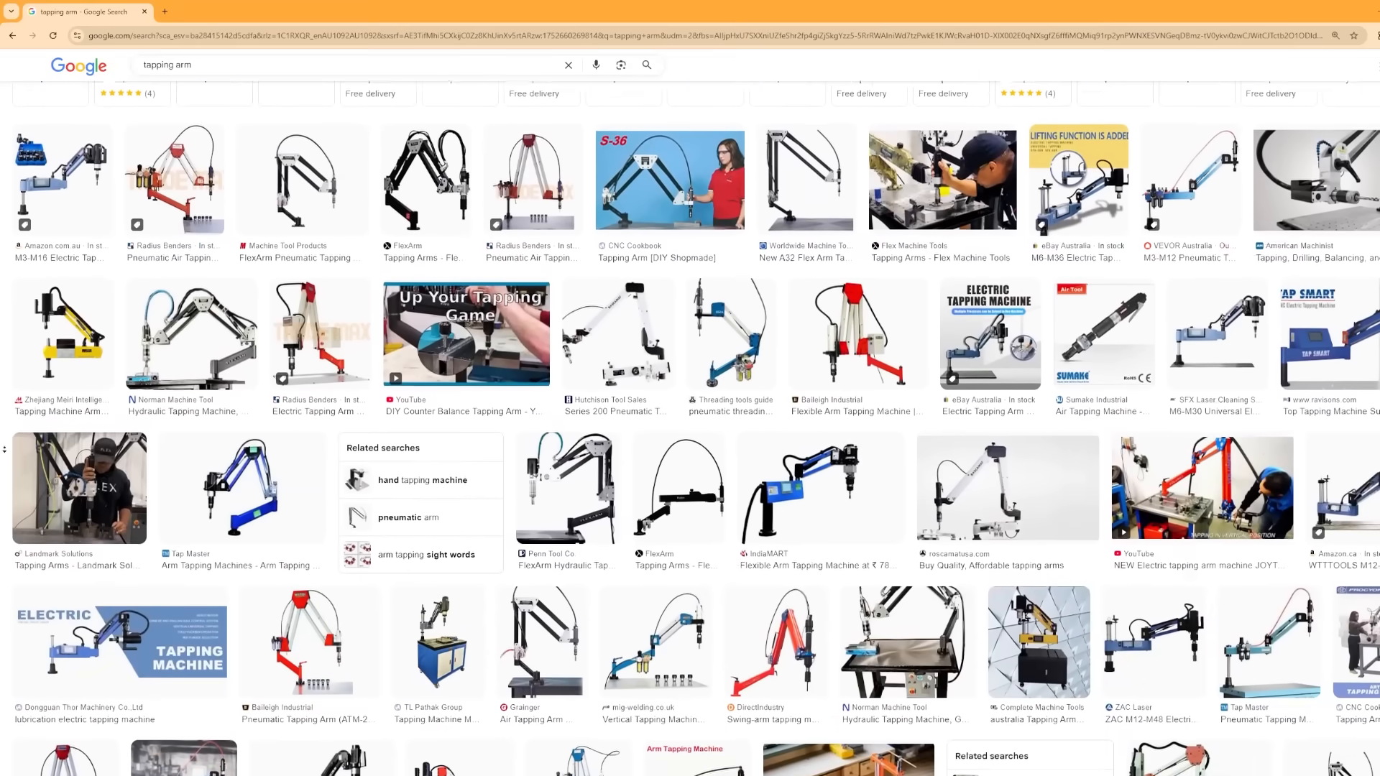
scroll(down, 3)
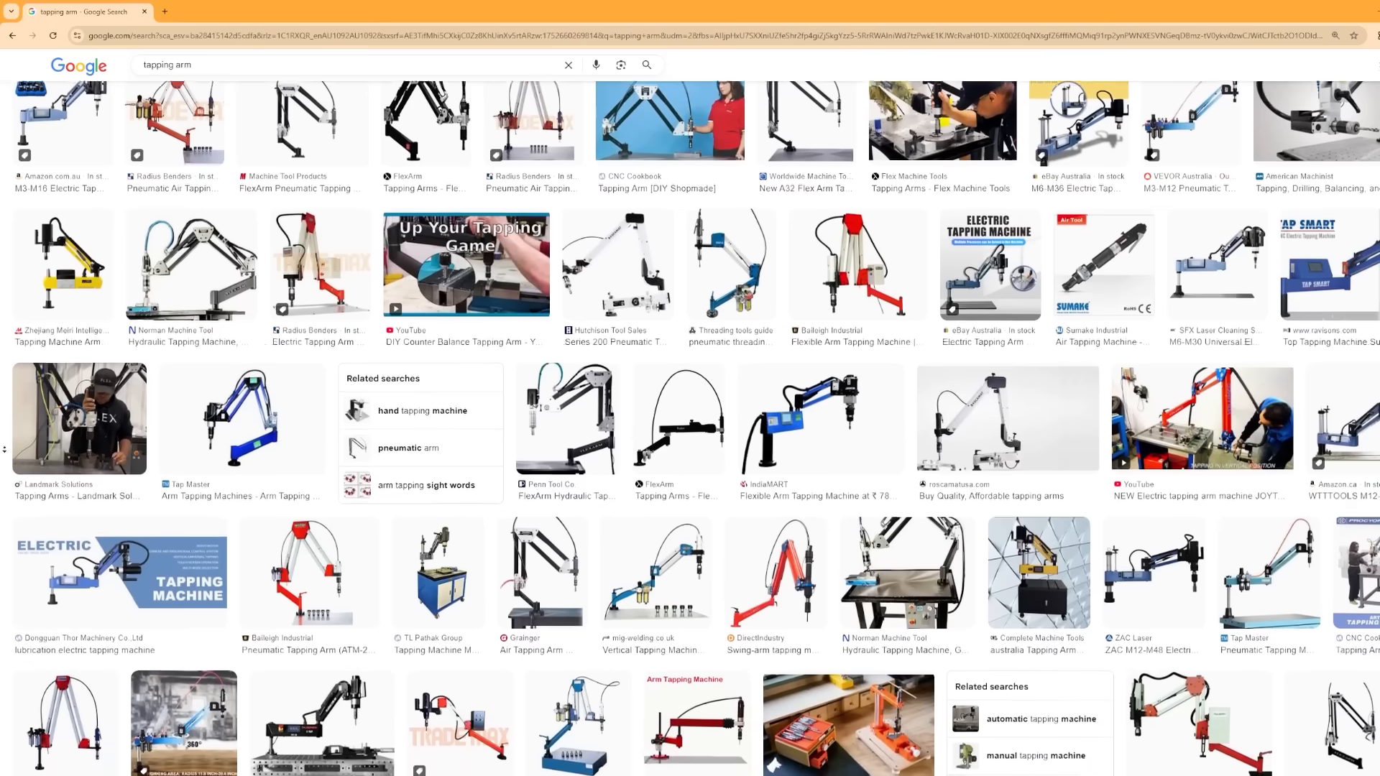
scroll(down, 3)
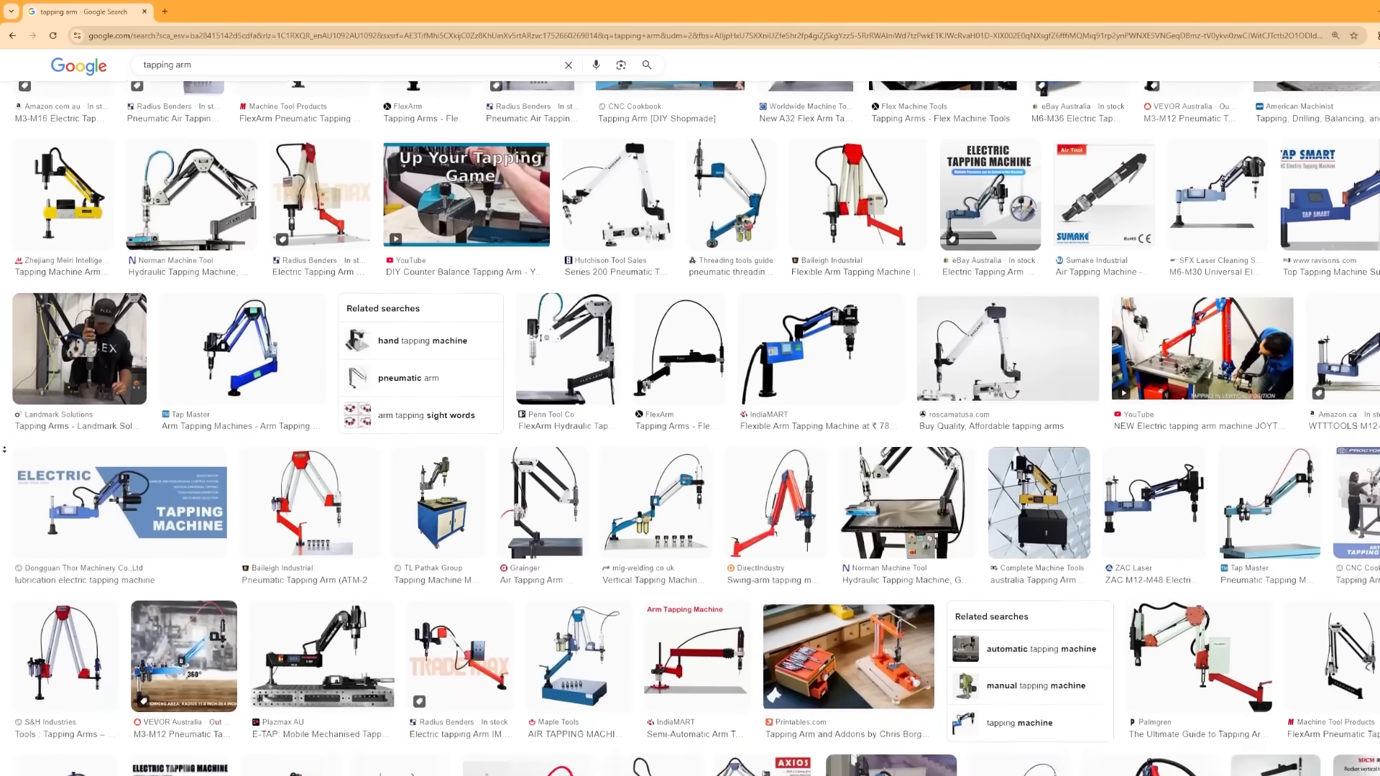